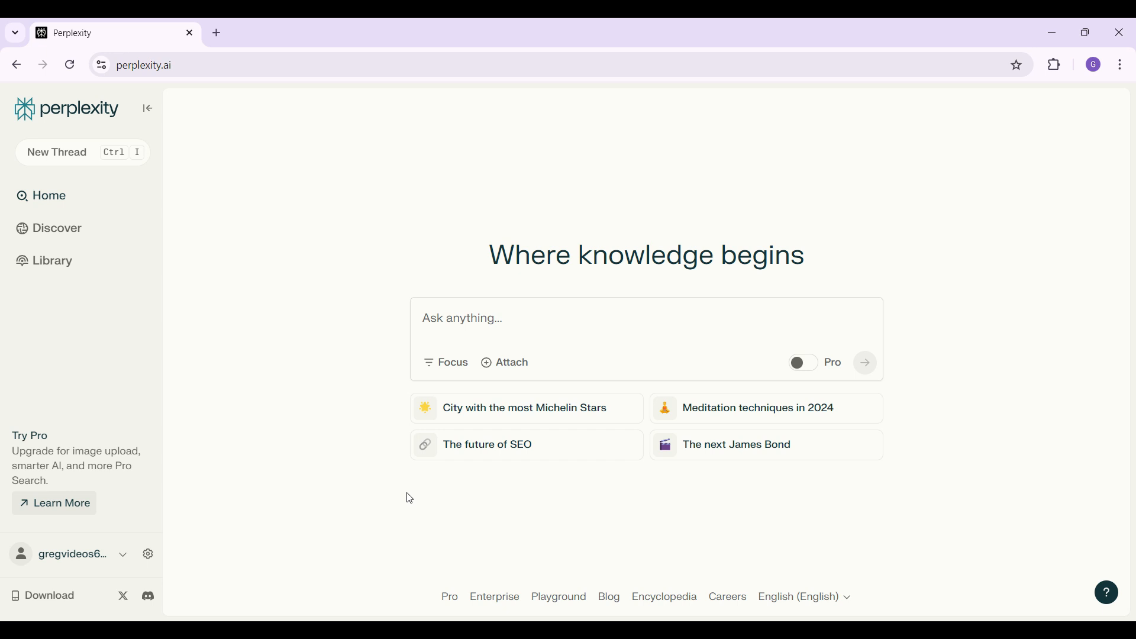
mouse_move(154, 526)
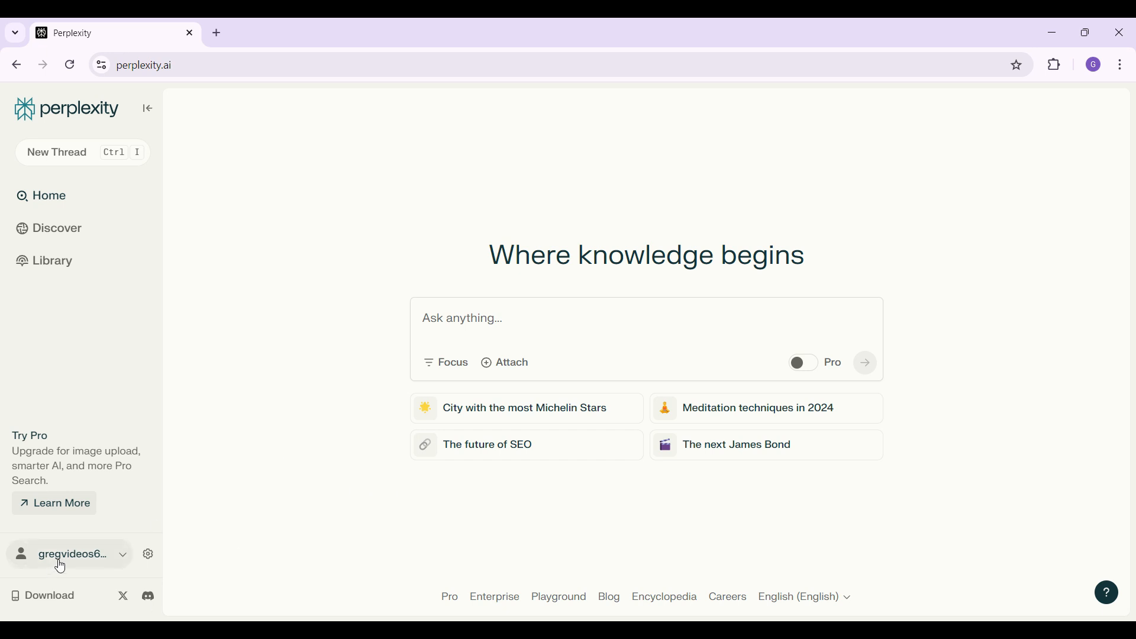
Pick Standard German (Deutsch) from the footer language dropdown on the Perplexity home page
left_click(71, 555)
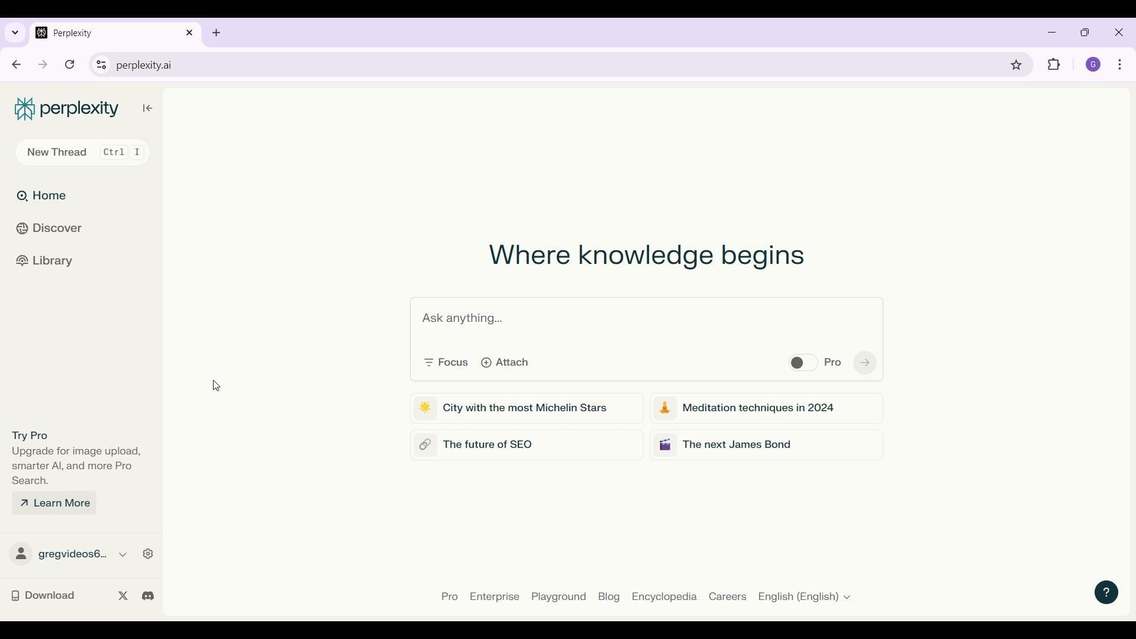
mouse_move(706, 227)
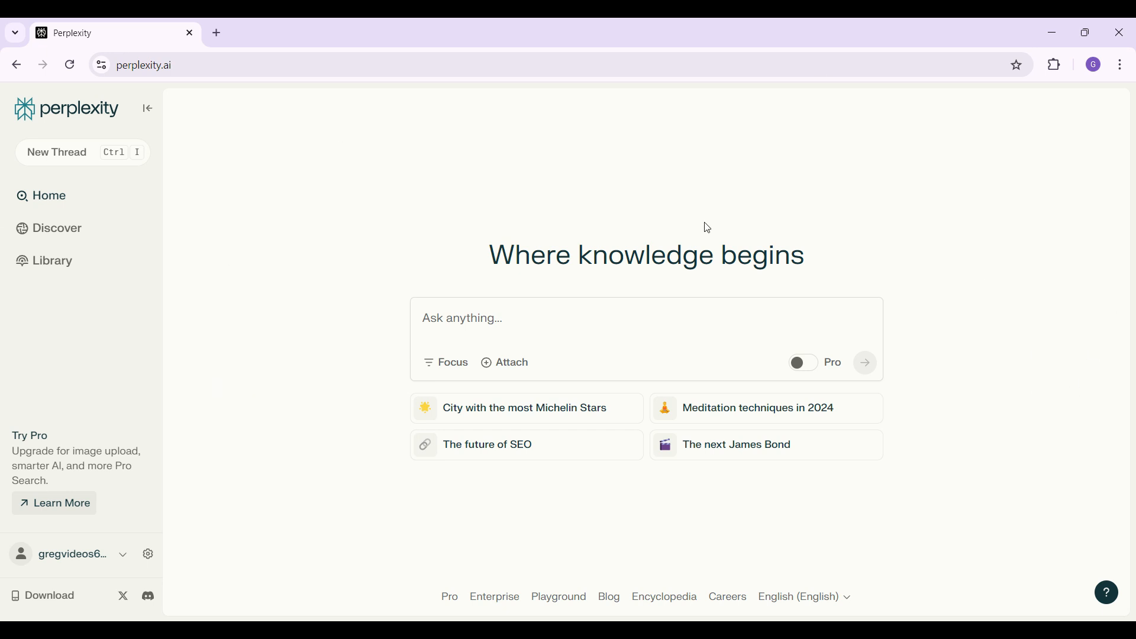
mouse_move(454, 252)
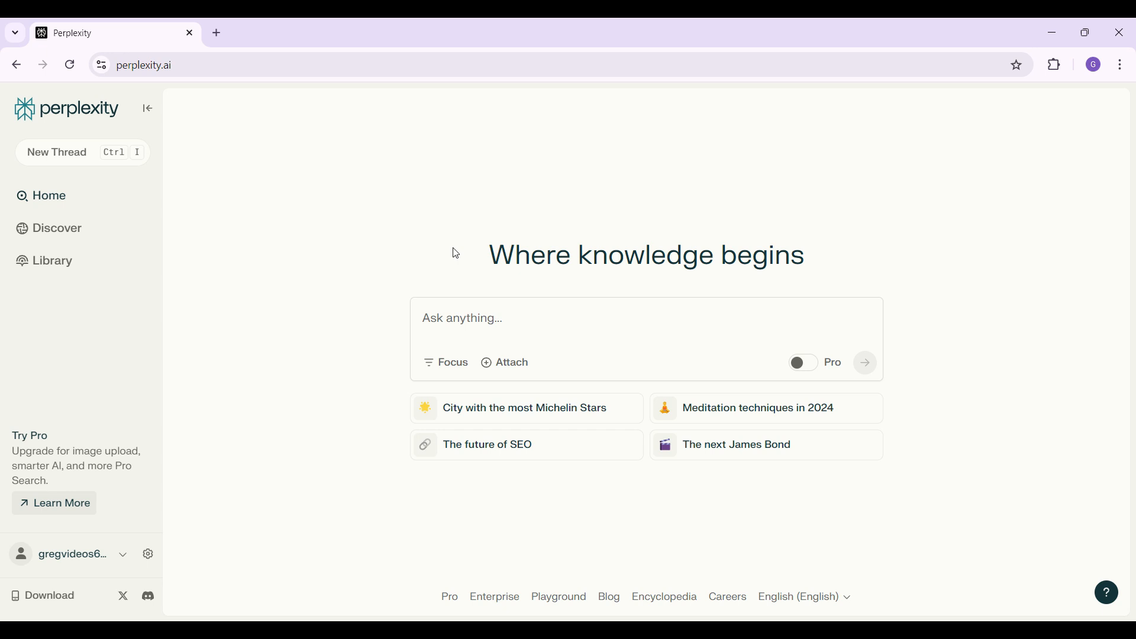
mouse_move(379, 439)
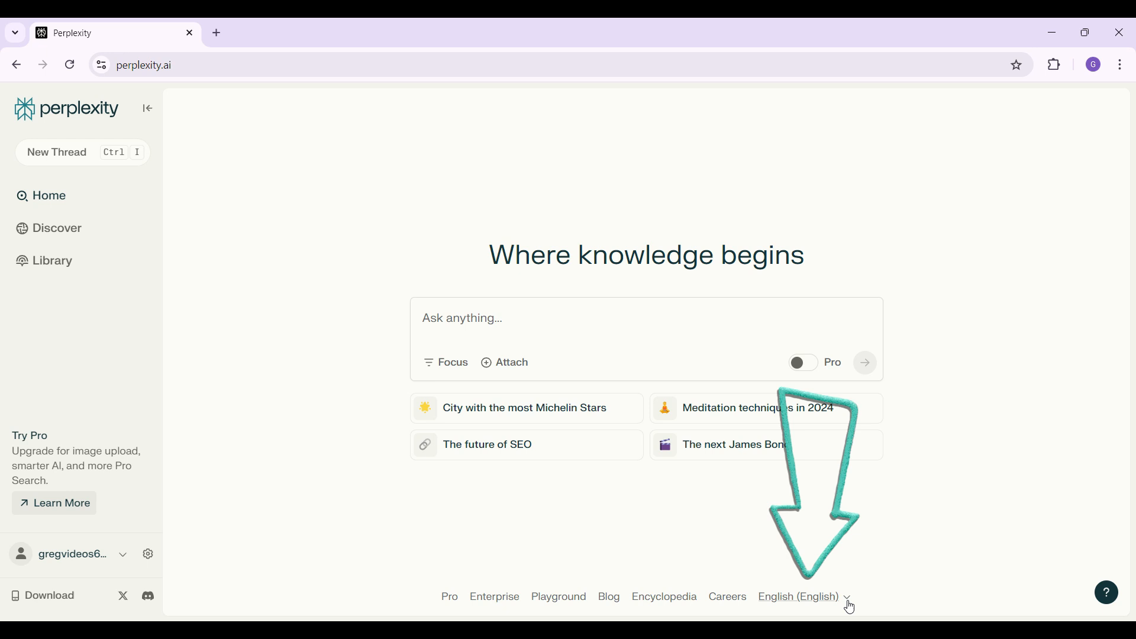
left_click(799, 596)
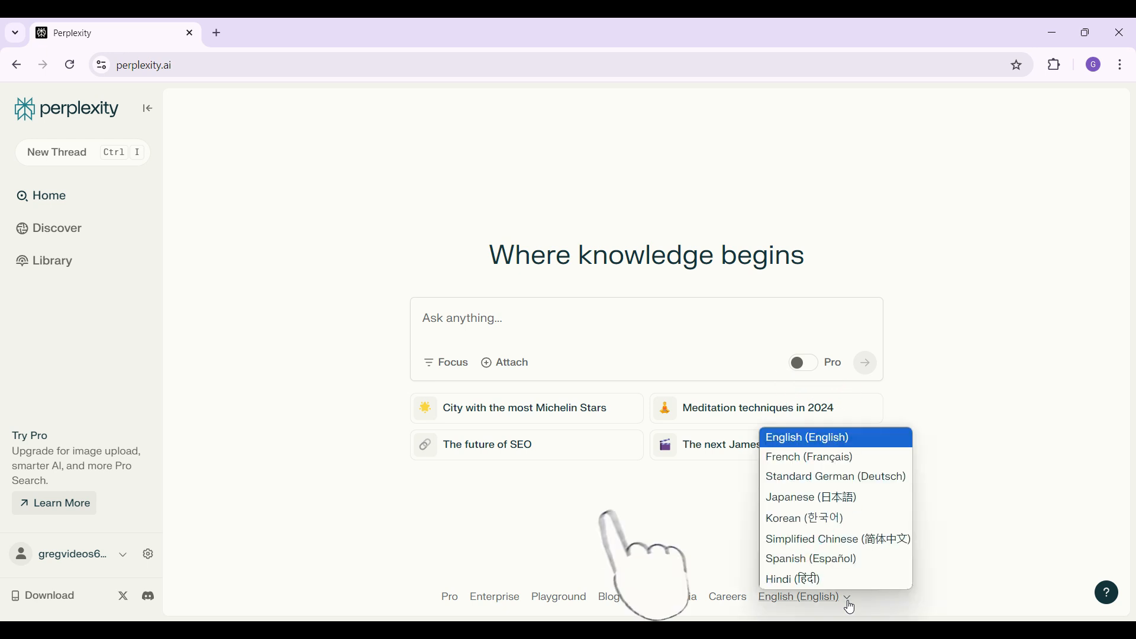
mouse_move(803, 517)
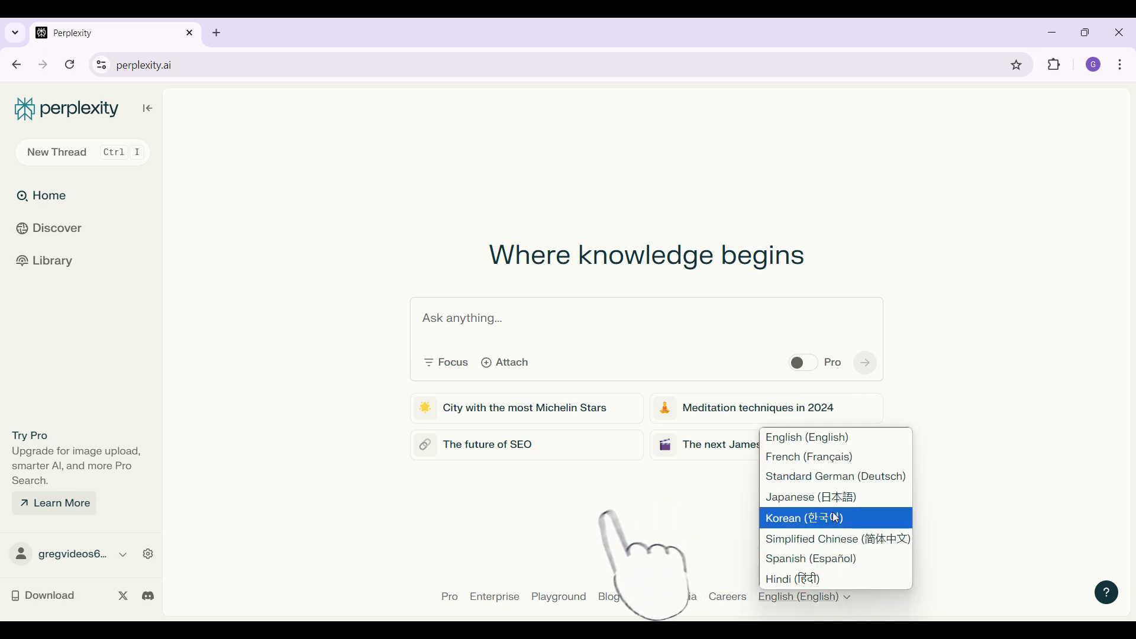
left_click(835, 475)
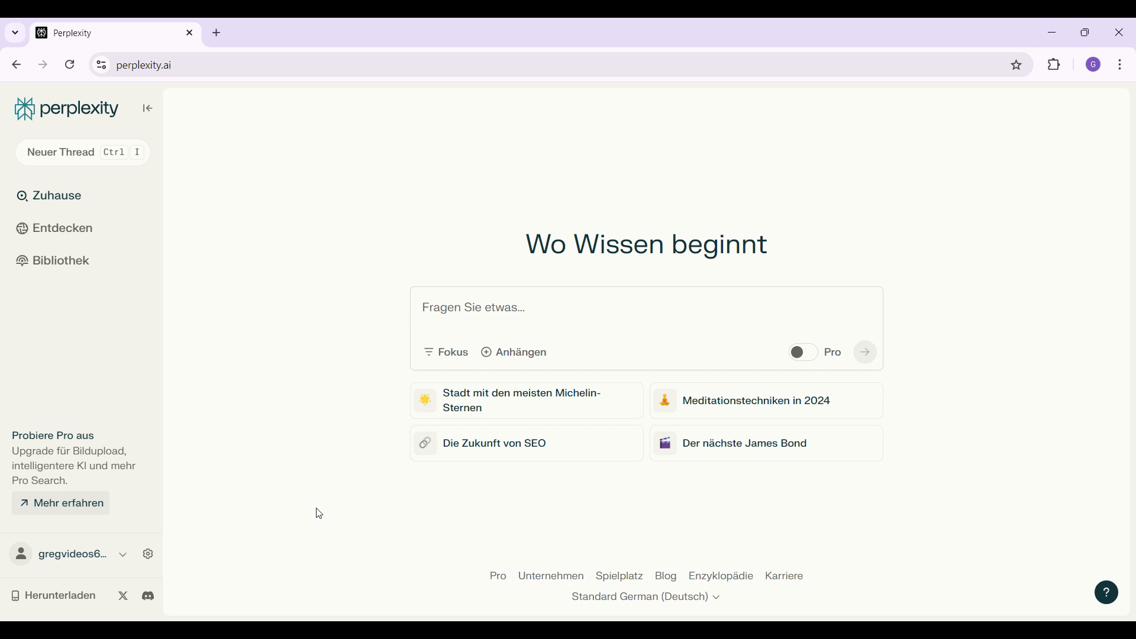
mouse_move(811, 575)
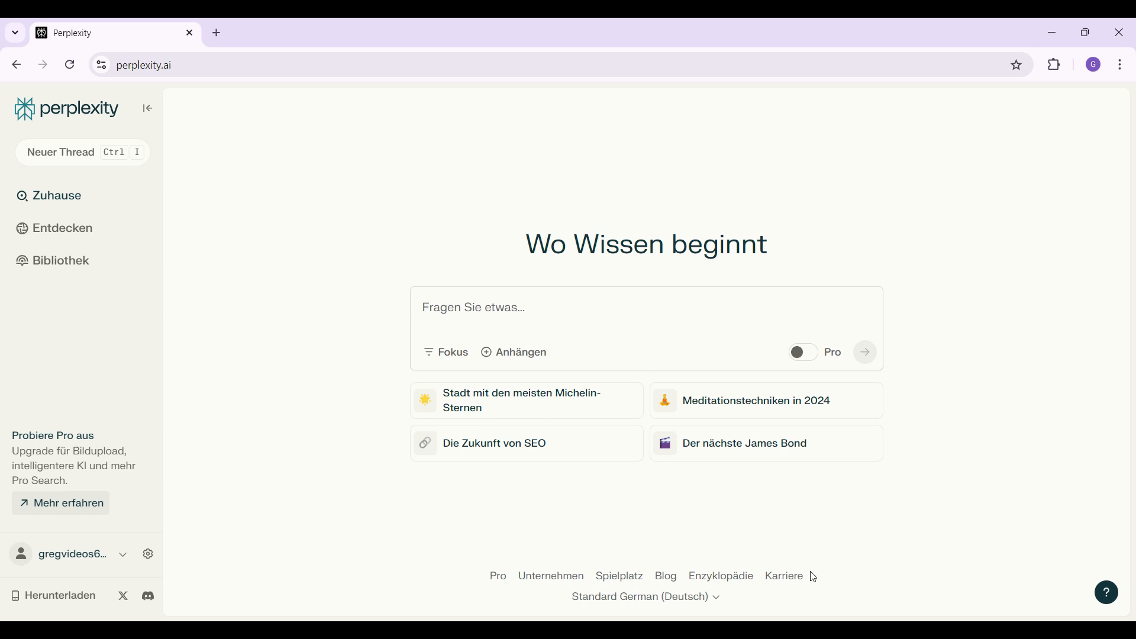
Pick English (English) from the Deutsch footer language dropdown, restoring the English home page
left_click(643, 597)
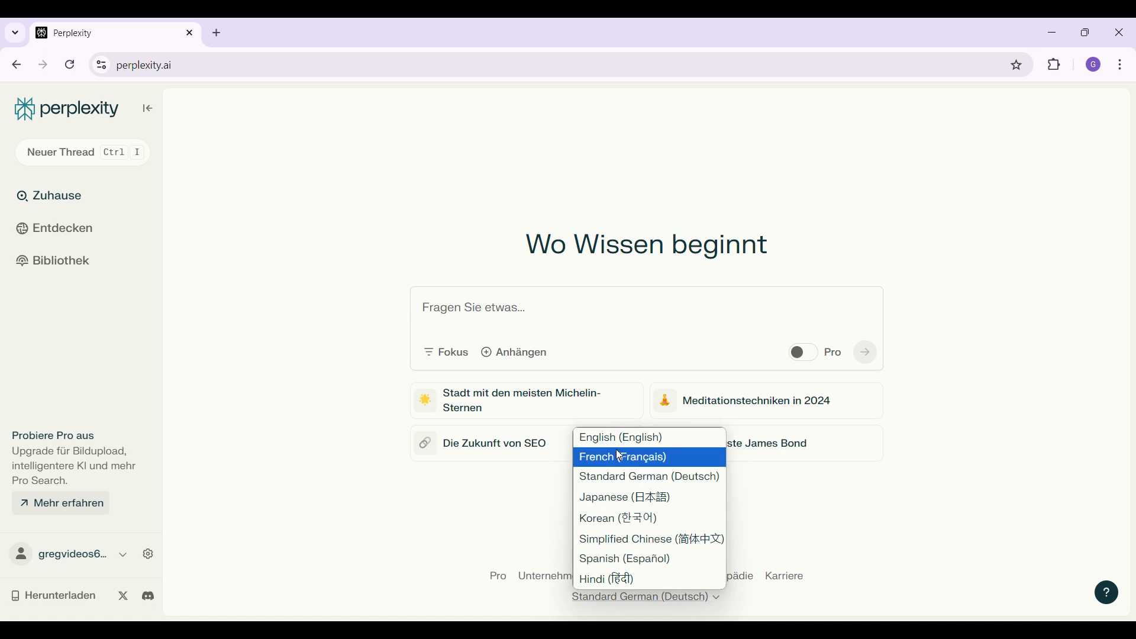
left_click(619, 436)
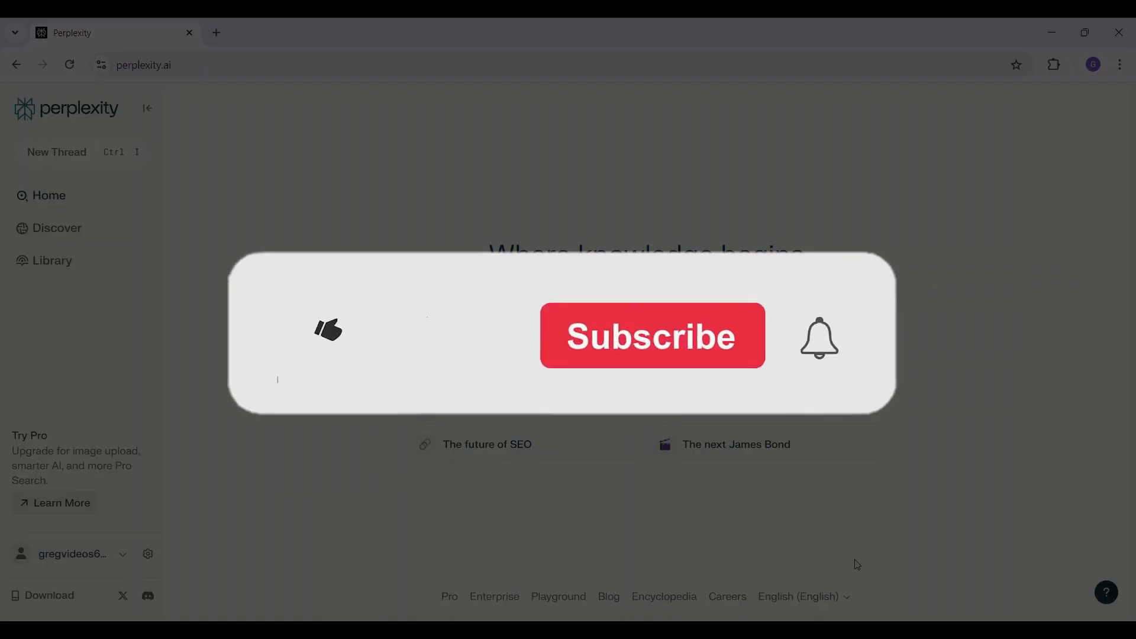
left_click(326, 329)
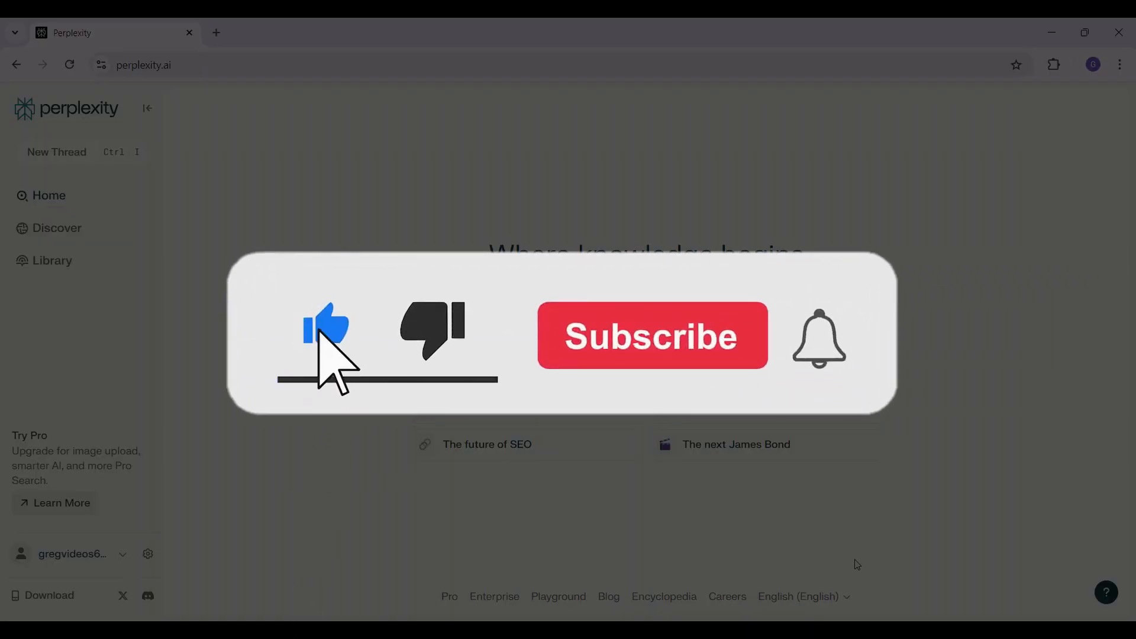